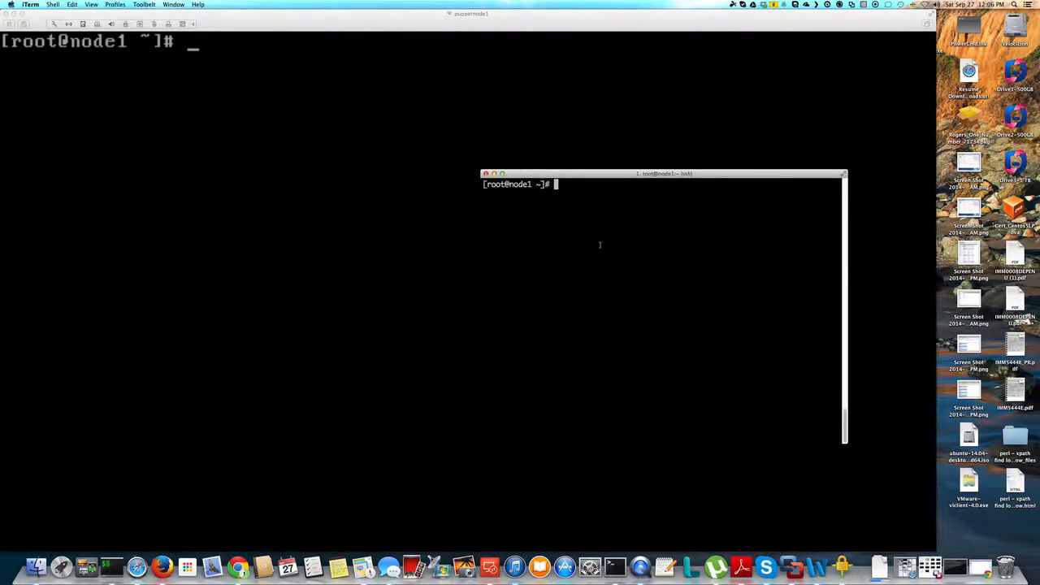
Display /etc/udev/rules.d/70-persistent-net.rules and highlight the eth0 rule's MAC address
text(cat)
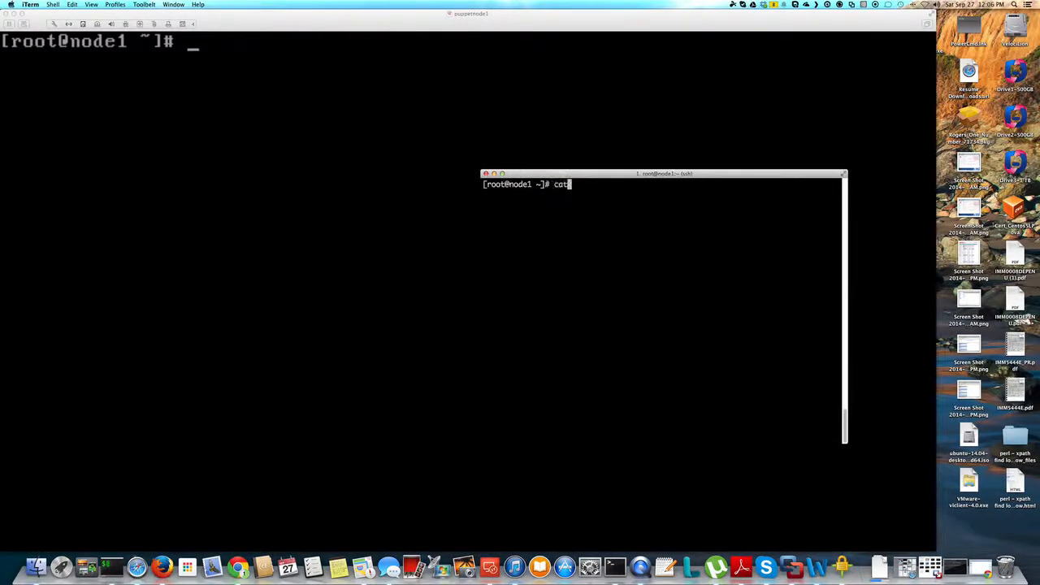
text(/)
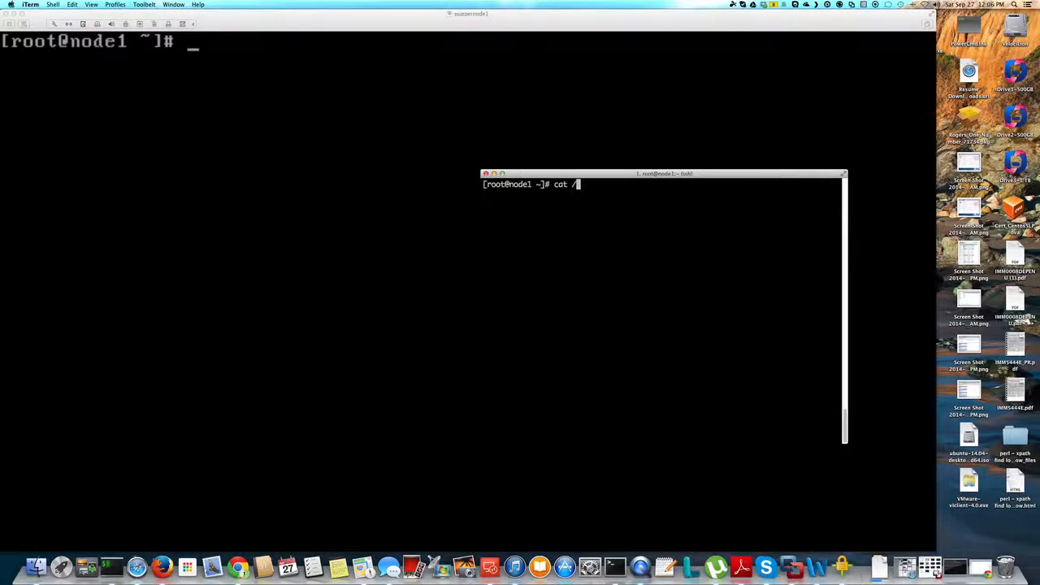
text(etc/udev/)
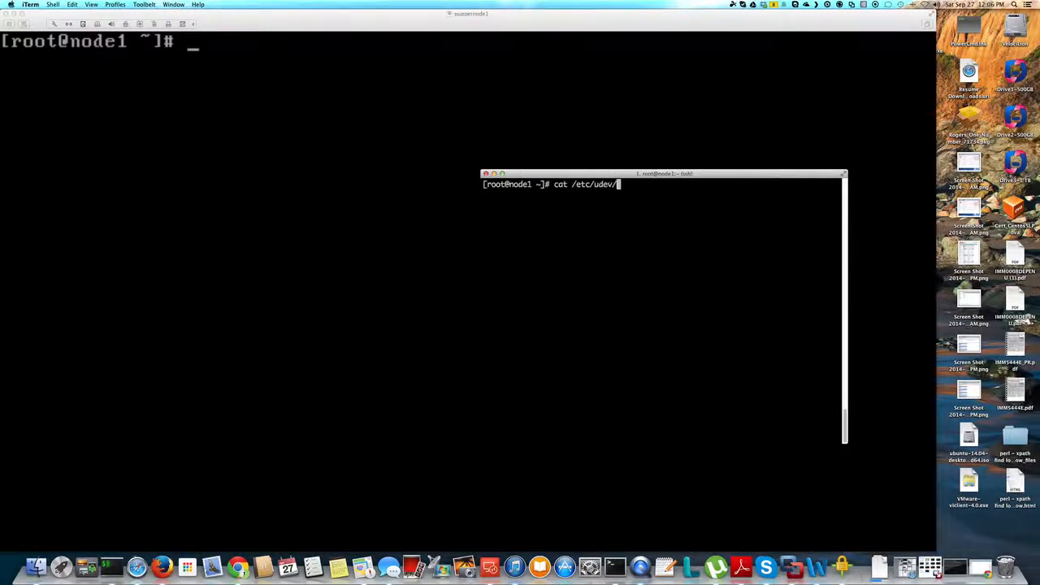
text(rules.d/)
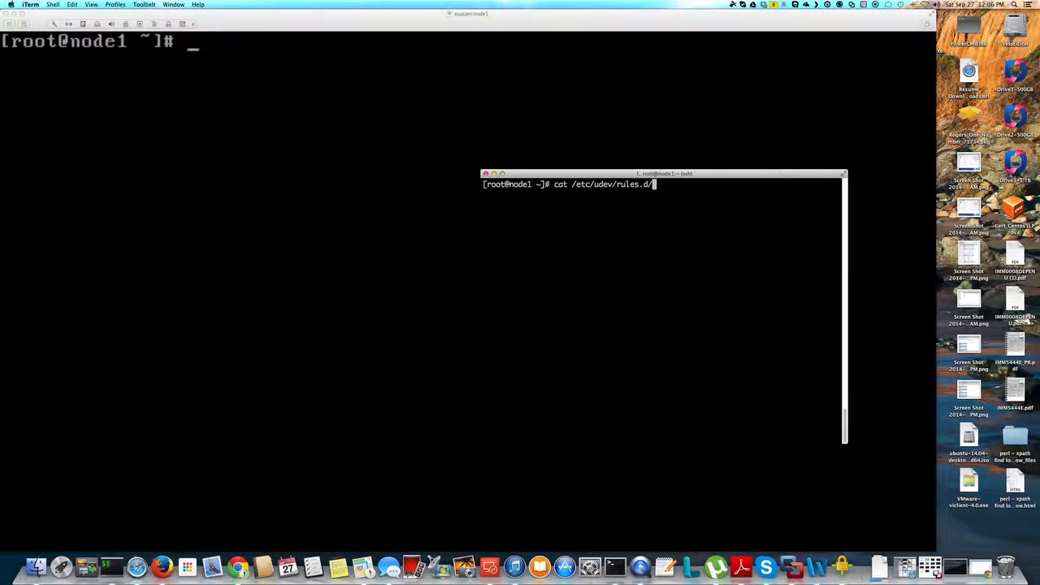
text(70-persistent-n)
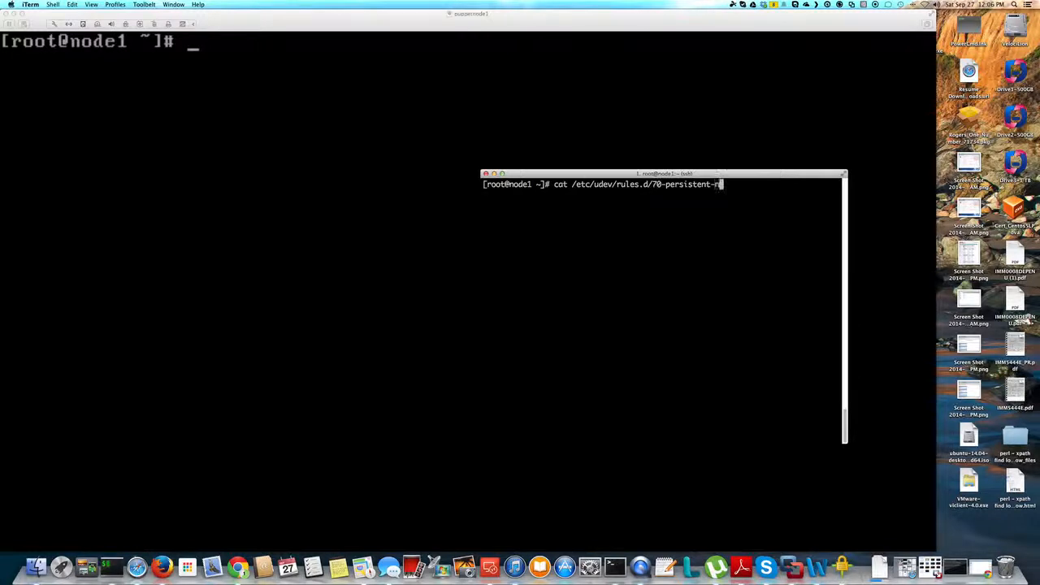
text(net.rules)
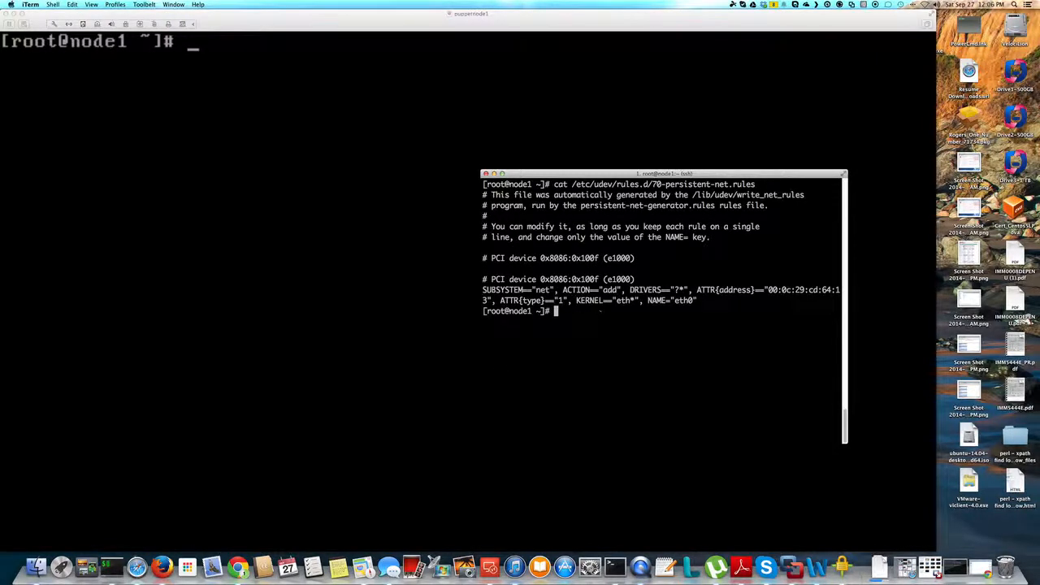
drag(553, 290, 764, 289)
text(ifconfig)
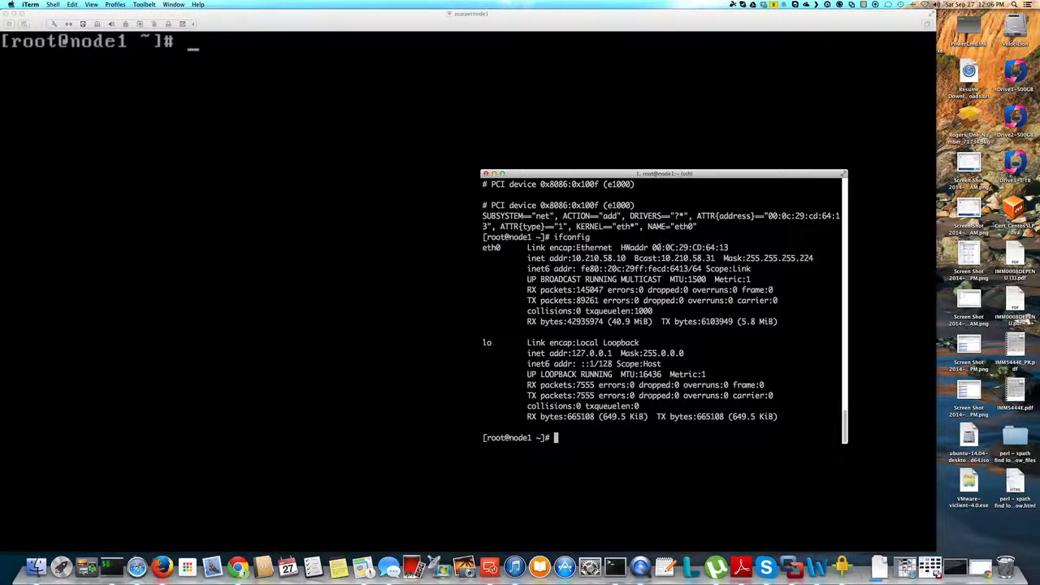
double_click(689, 247)
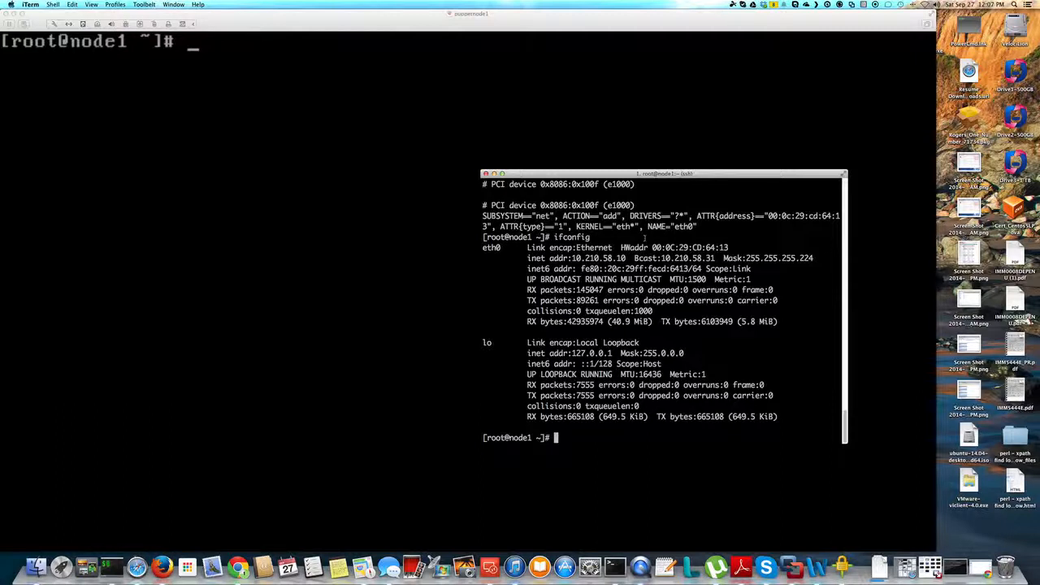
Edit /etc/sysconfig/network-scripts/ifcfg-eth0 in vi
text(vi)
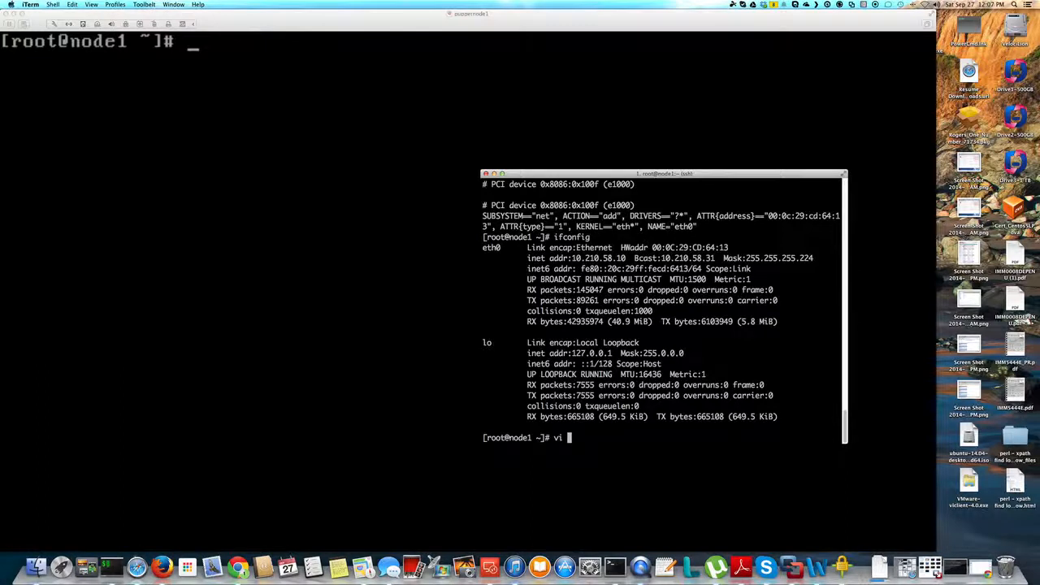
text(/etc/sys)
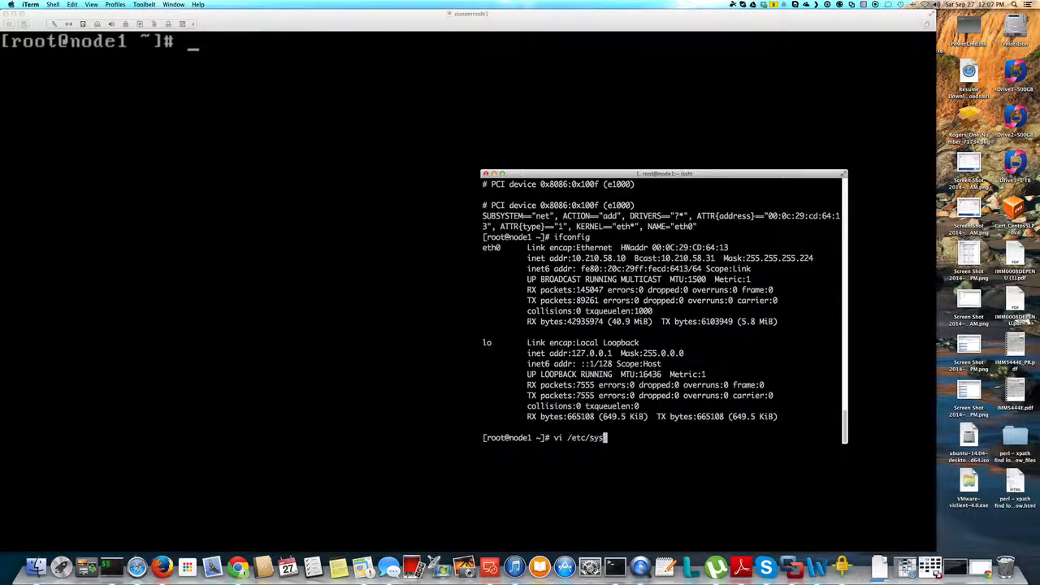
text(config/network-scripts/)
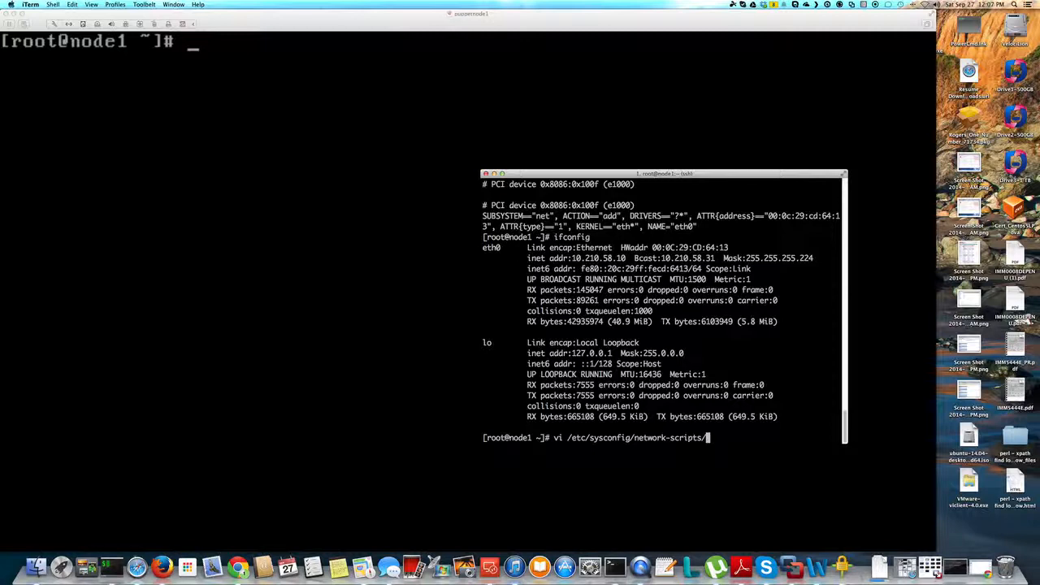
text(if)
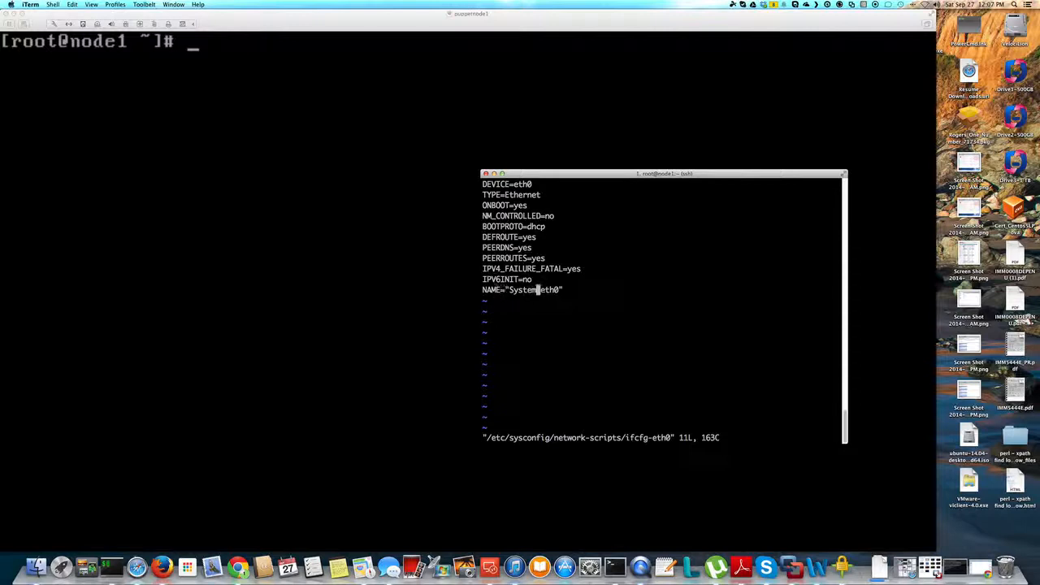
Insert an HWADDR= line with the MAC after the NAME entry
key(i)
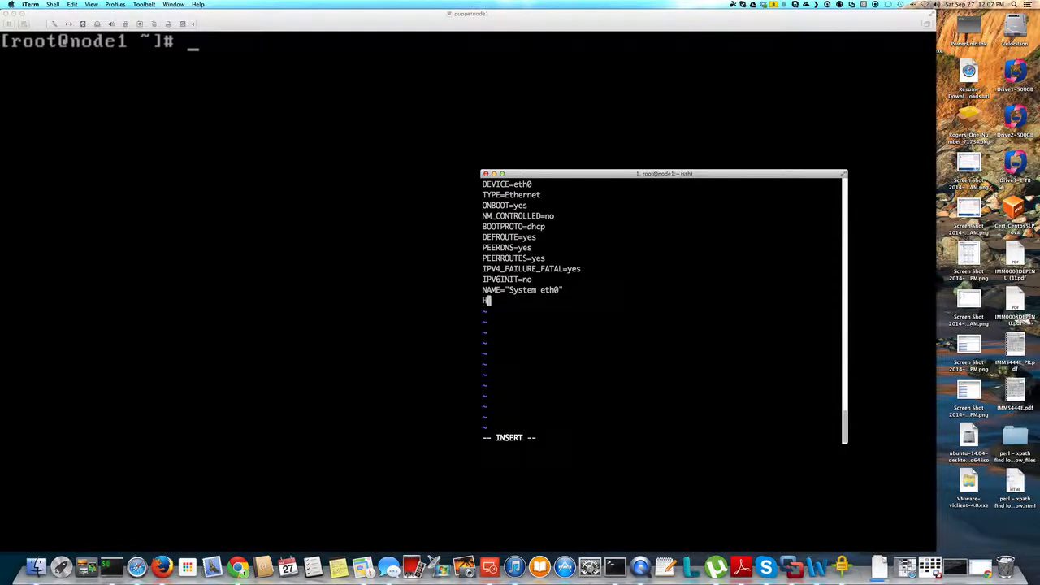
text(HWADDR=)
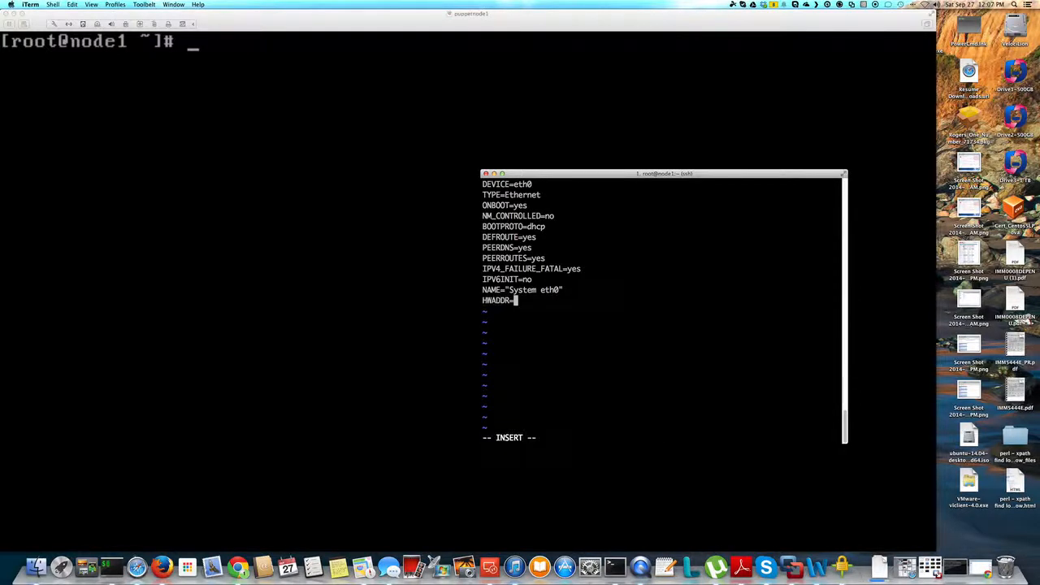
text('masas;af)
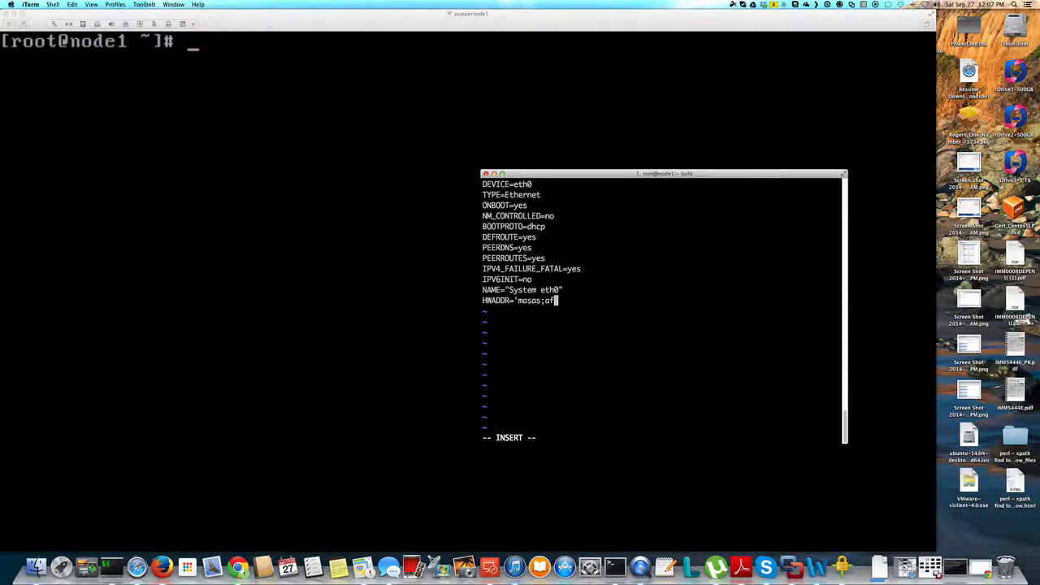
key(BackSpace)
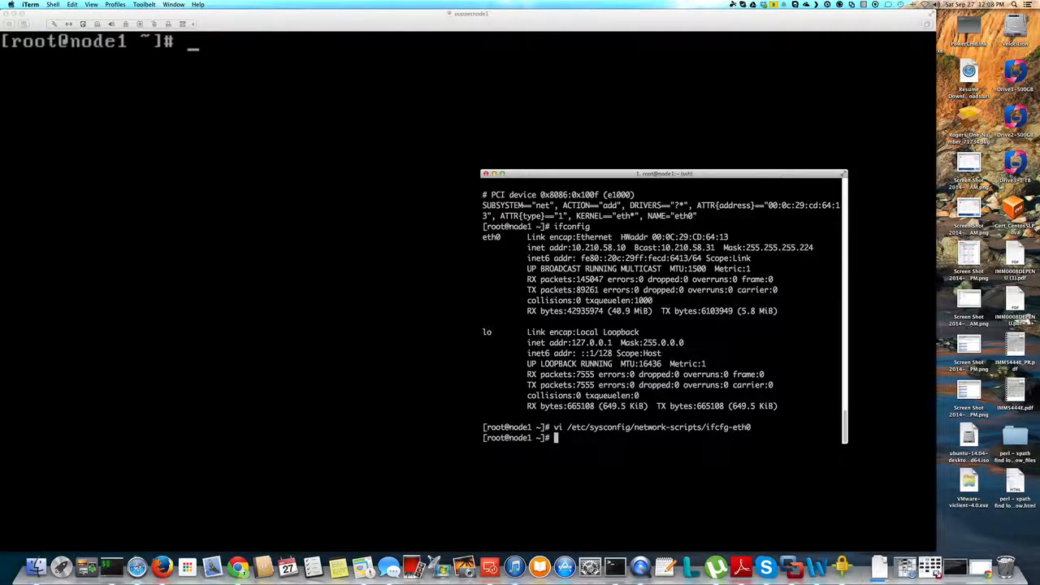
Remove /etc/udev/rules.d/70-persistent-net.rules, confirming the deletion
text(rm /etc/udev/rules.d/)
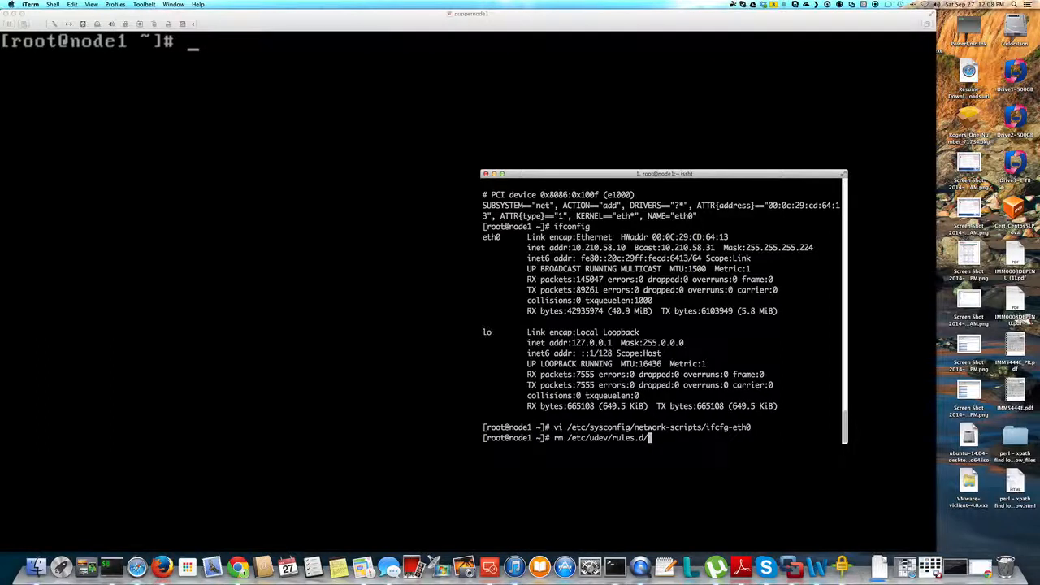
text(7)
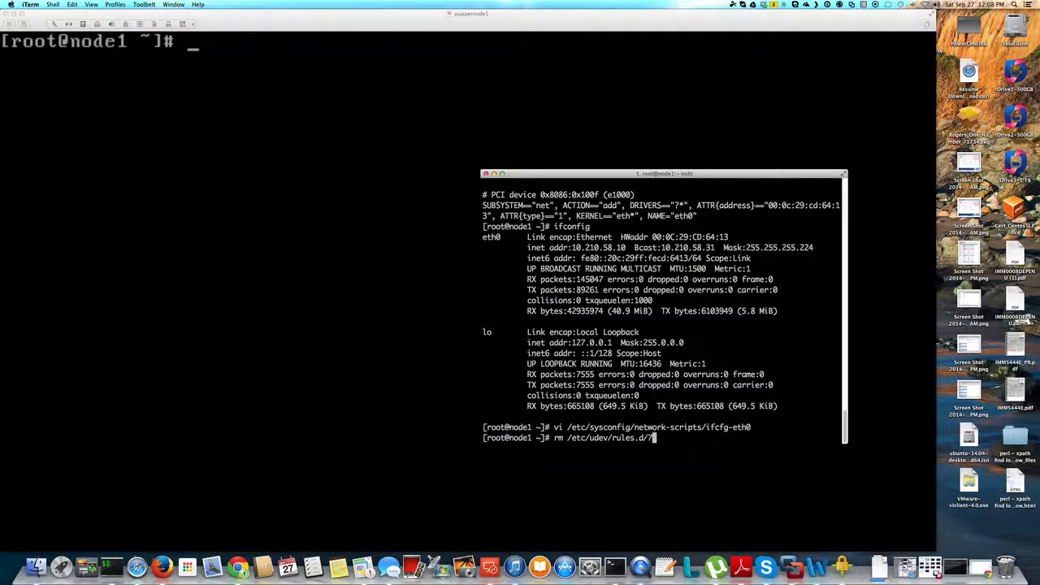
text(0-persistent-net.rules)
text(y)
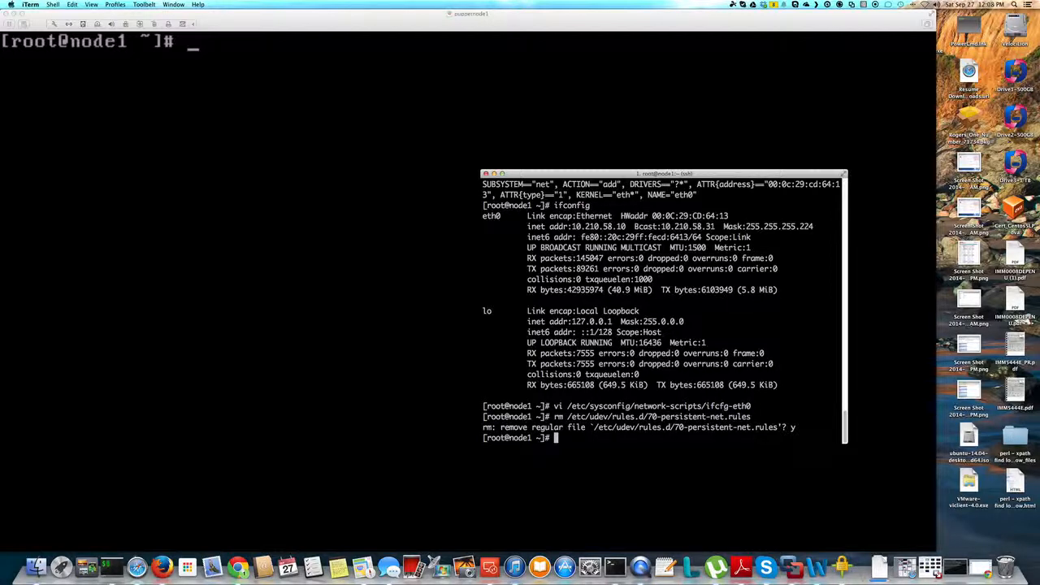
Copy /lib/udev/write_net_rules into /root/ as a backup
text(cp /e)
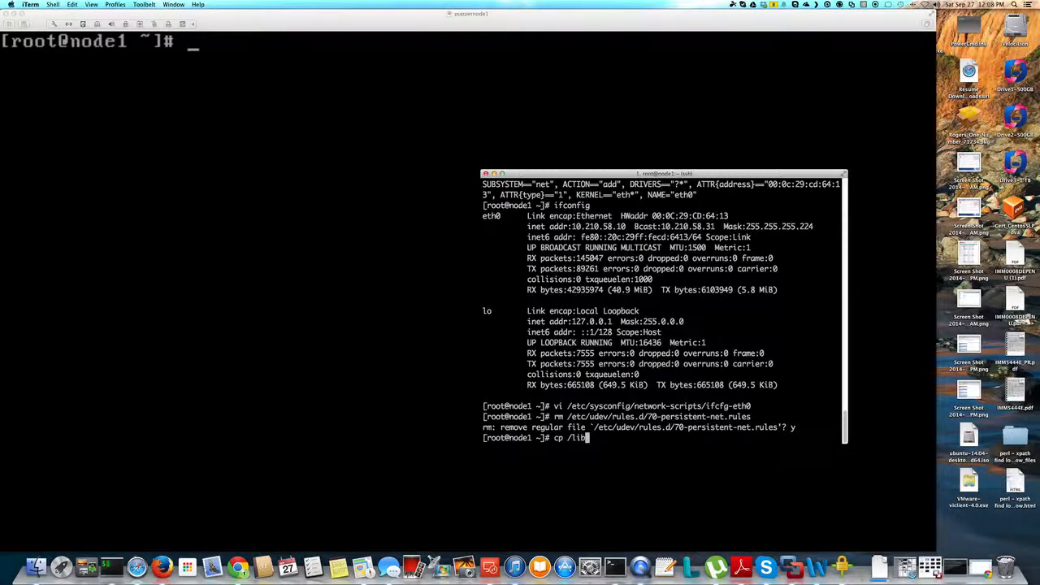
text(/)
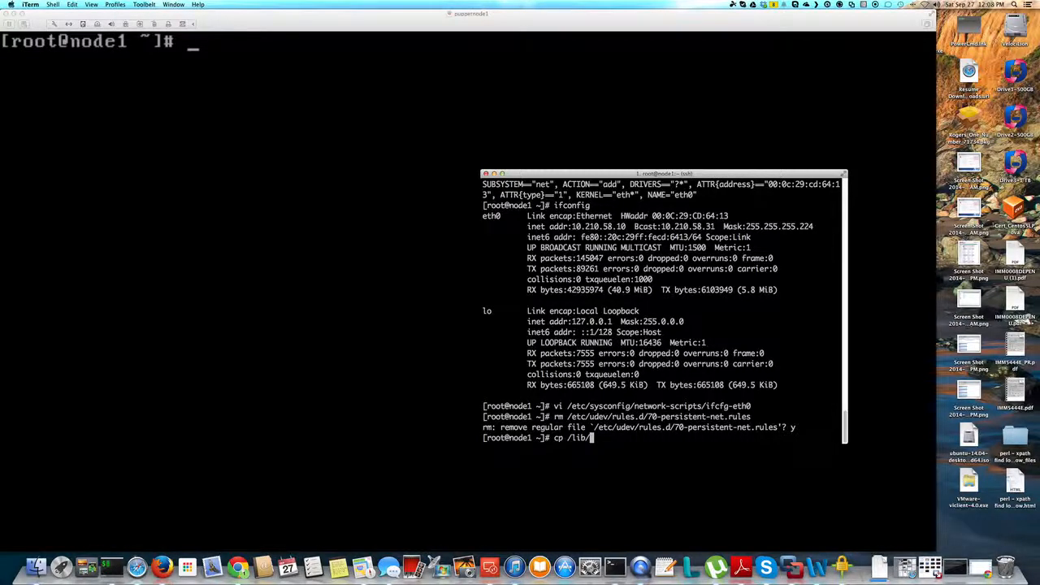
text(udev/)
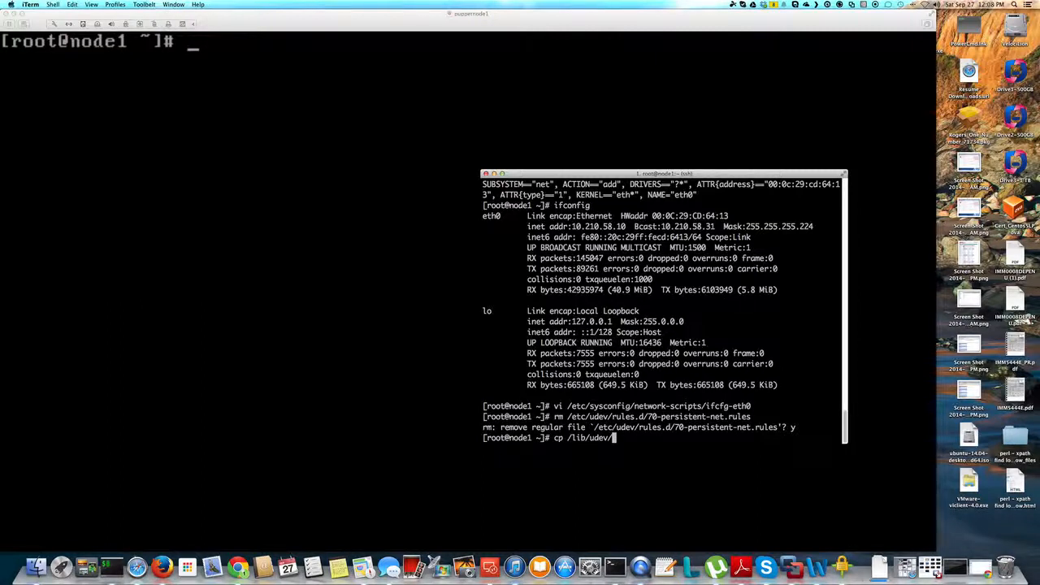
text(write_n)
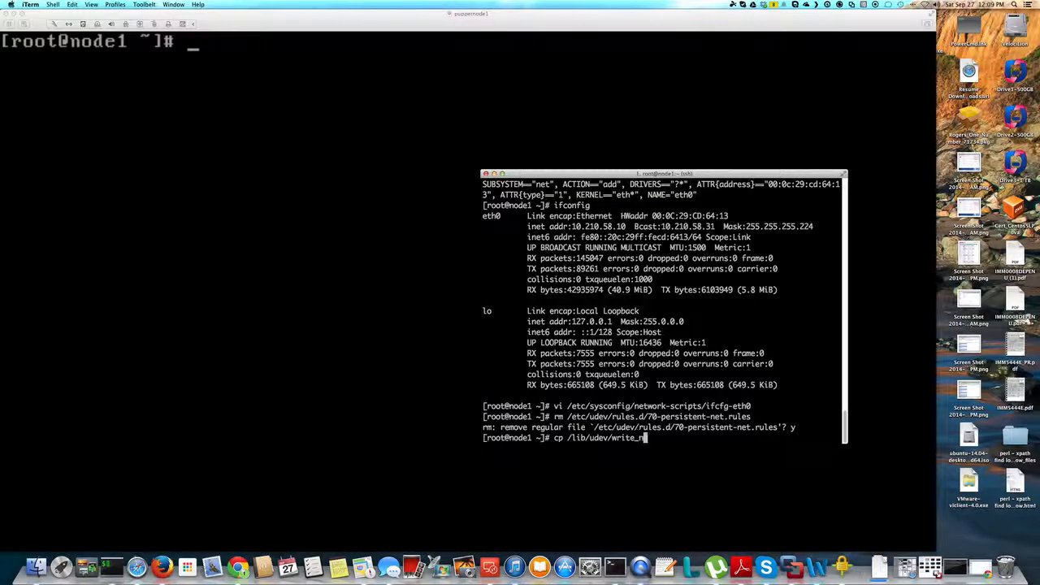
text(et_rules)
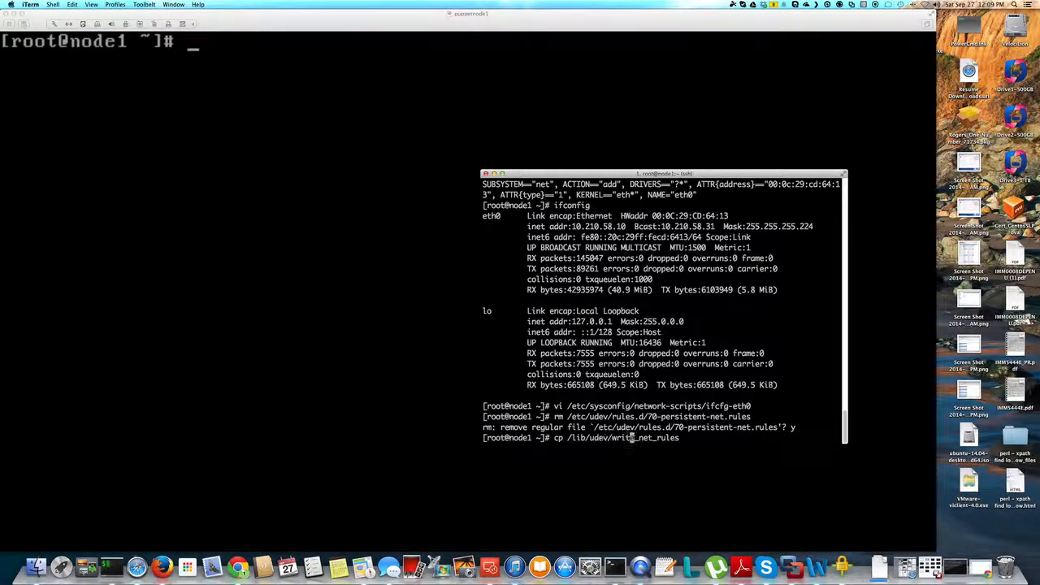
text(/)
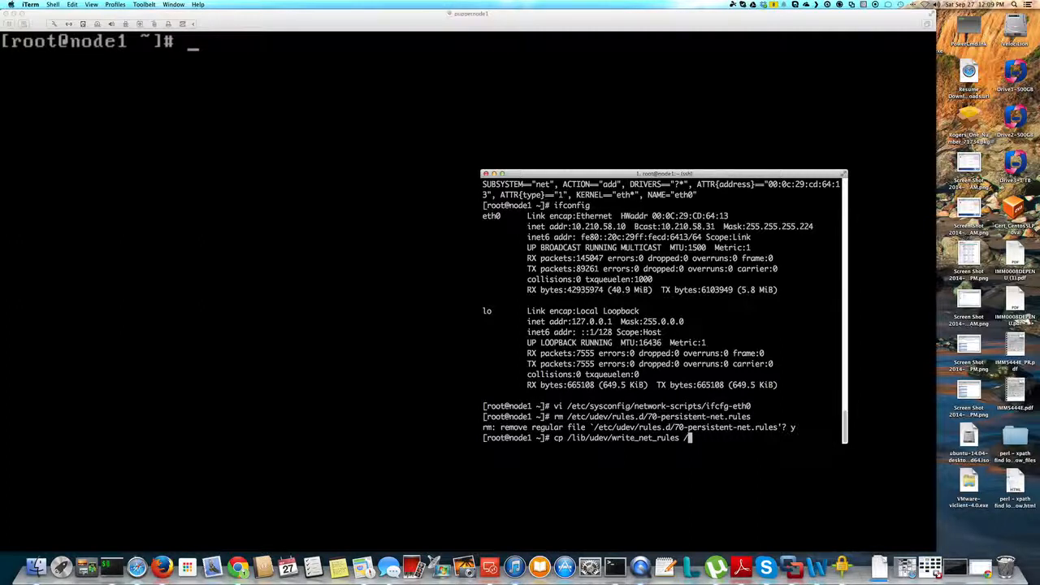
key(enter)
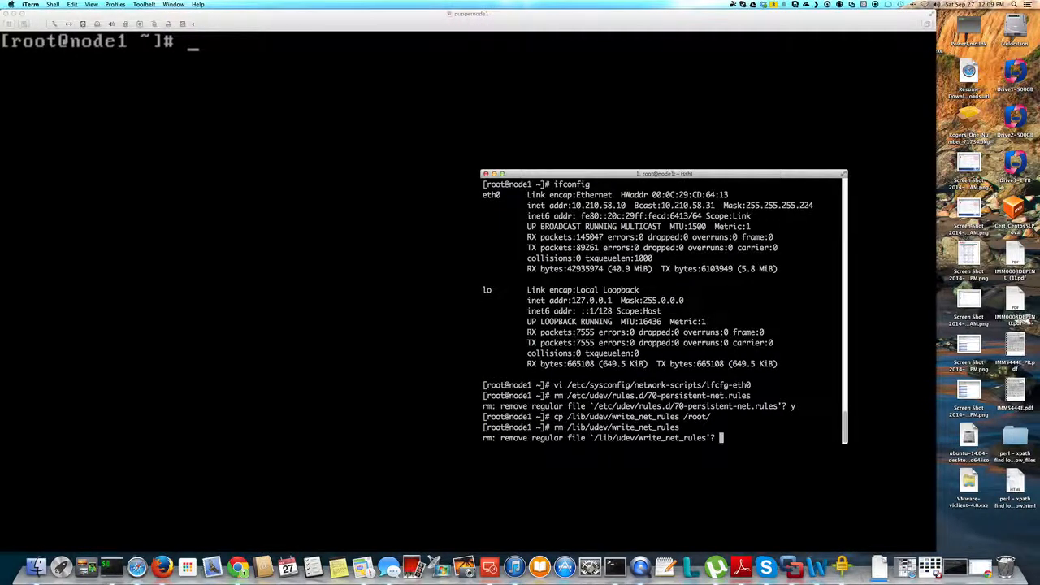
Confirm removal of /lib/udev/write_net_rules and queue a reboot command at the prompt
text(y)
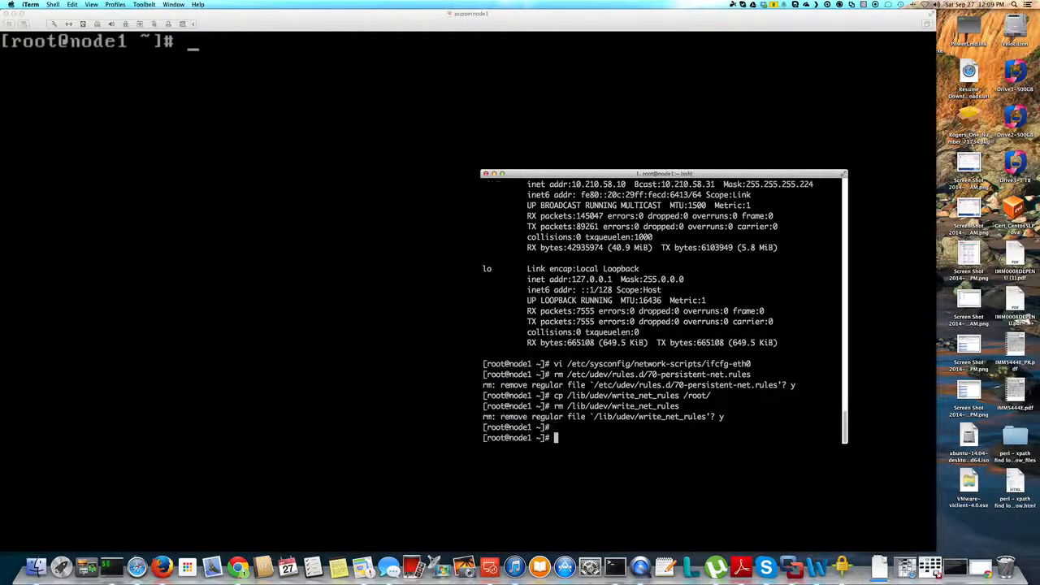
text(reboot)
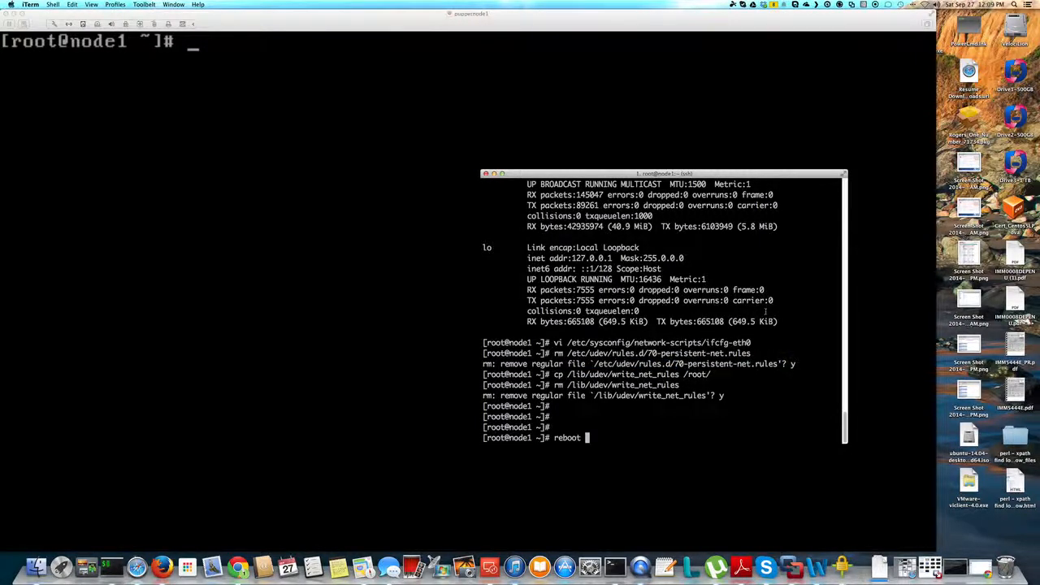
Reboot the CentOS VM and watch it boot to the login prompt in the VMware Fusion console
key(Return)
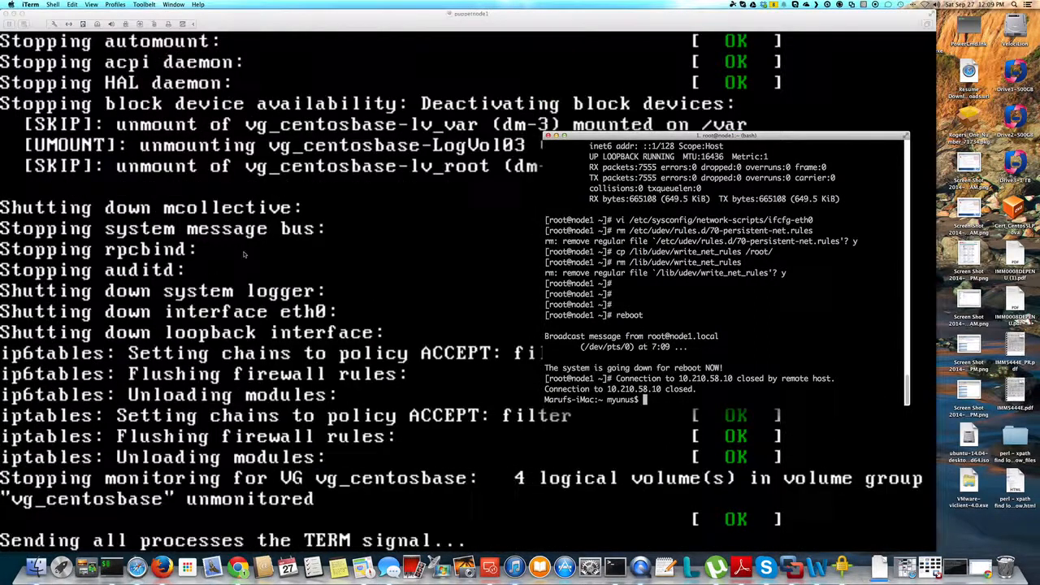
scroll(down, 3)
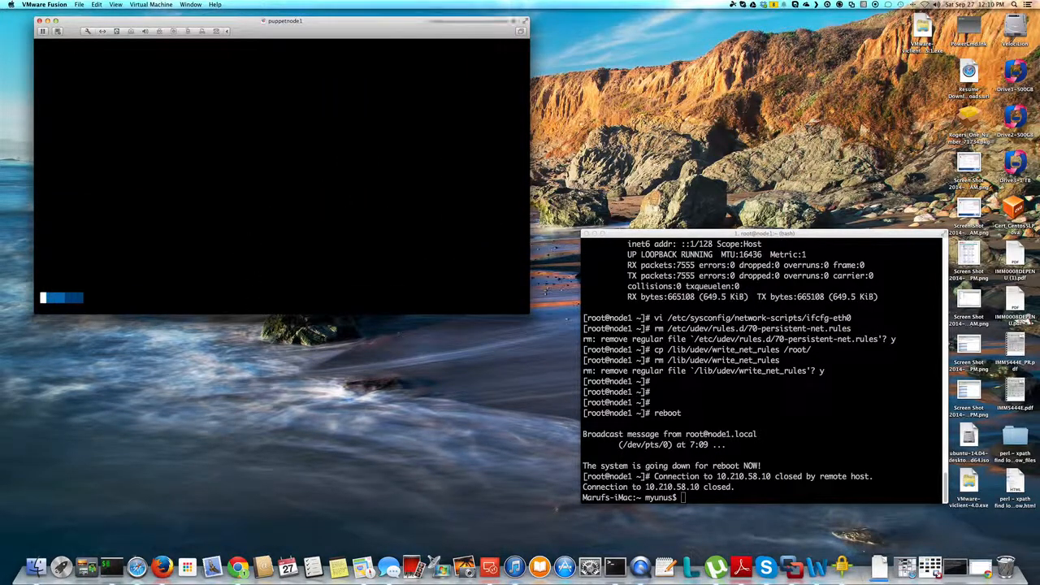
click(279, 175)
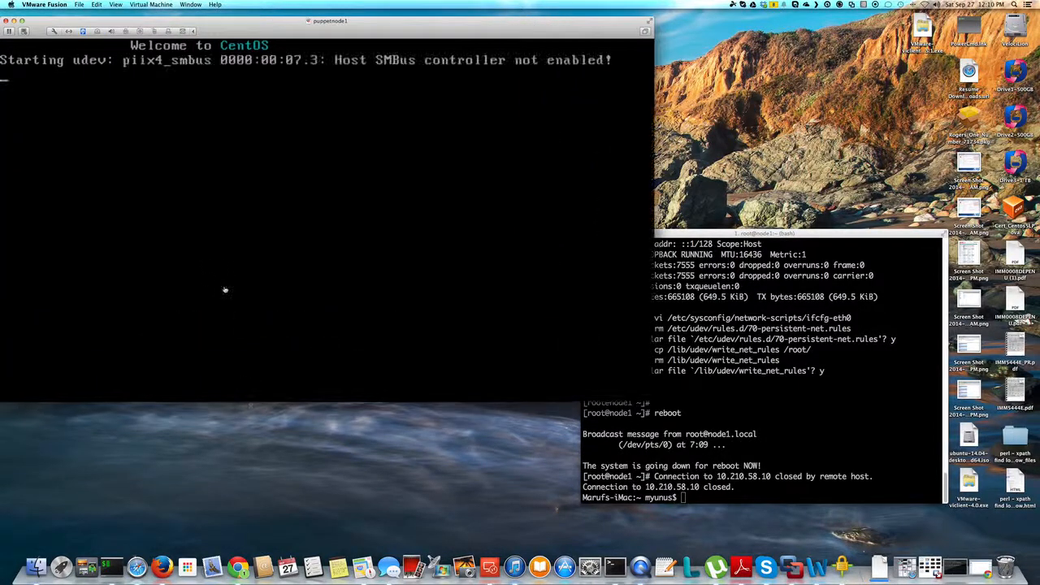
mouse_move(436, 161)
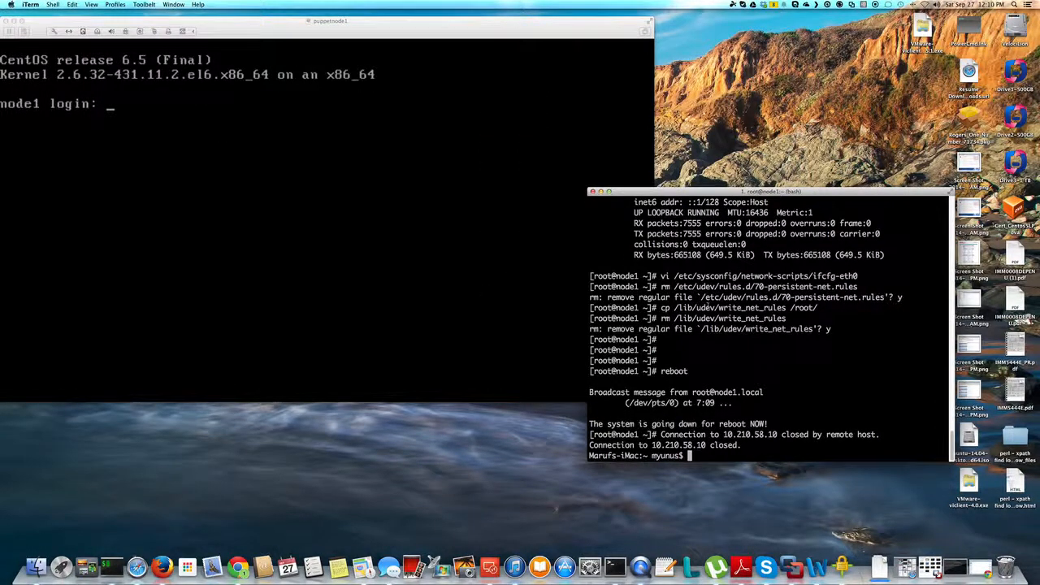
SSH back into 10.210.58.10 as root and confirm eth0 is up via ifconfig
text(ssh 10.210.58.10 -l root)
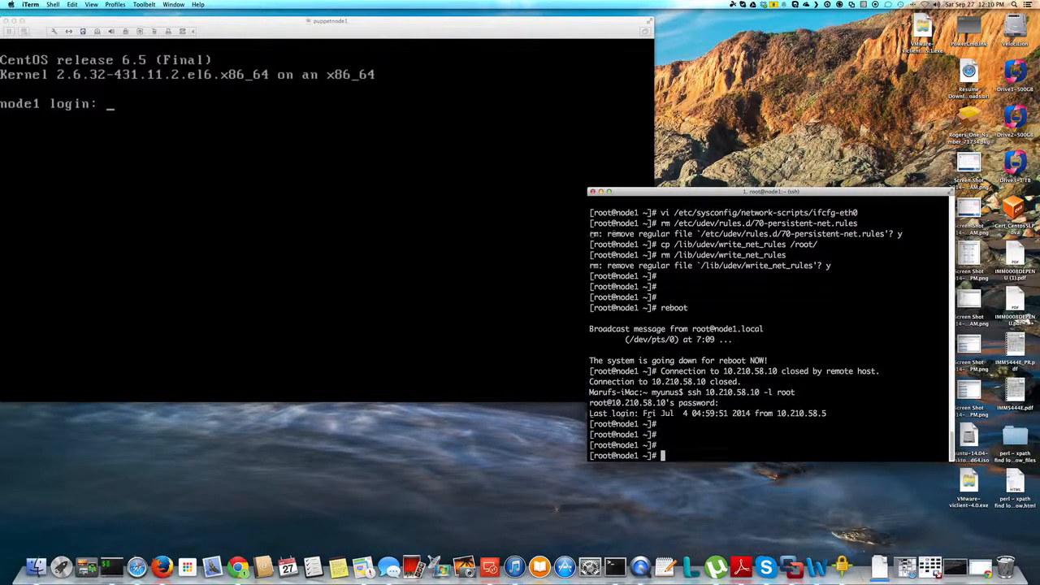
text(ifconfig)
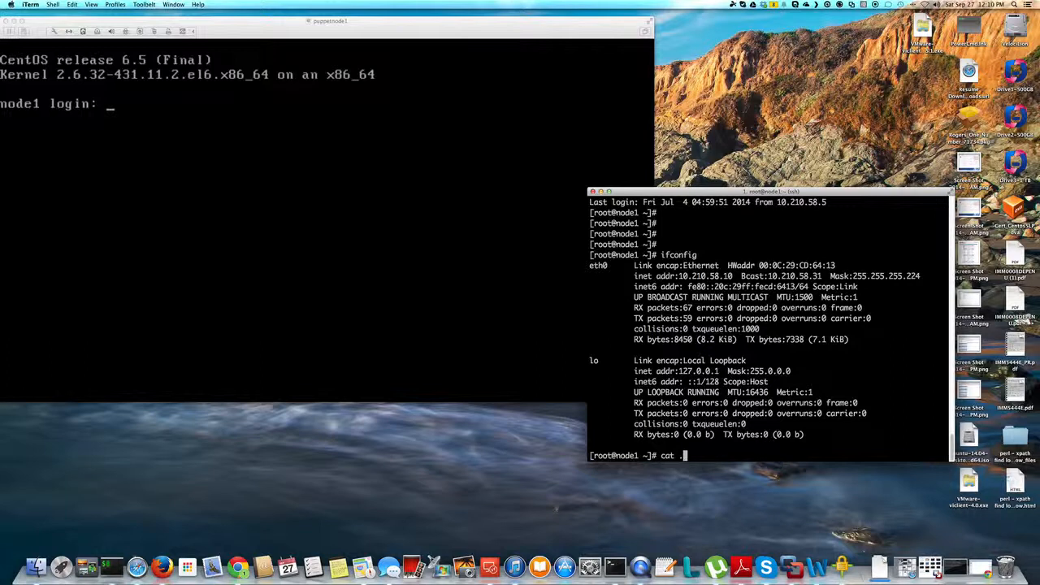
Start a cat of /etc/udev/rules.d/70, tab-completing the rules file name
text(/etc/udev/)
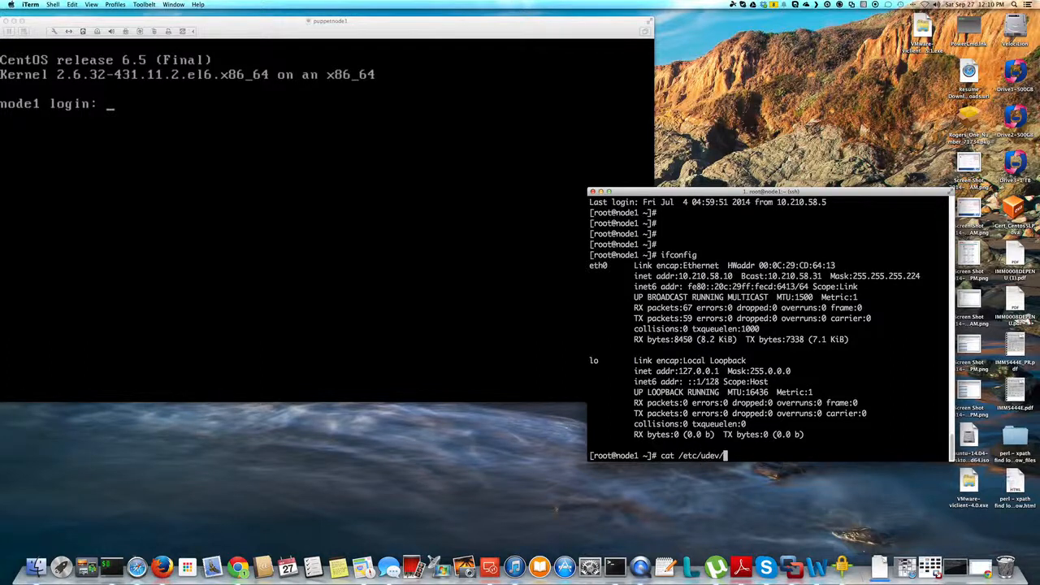
text(7)
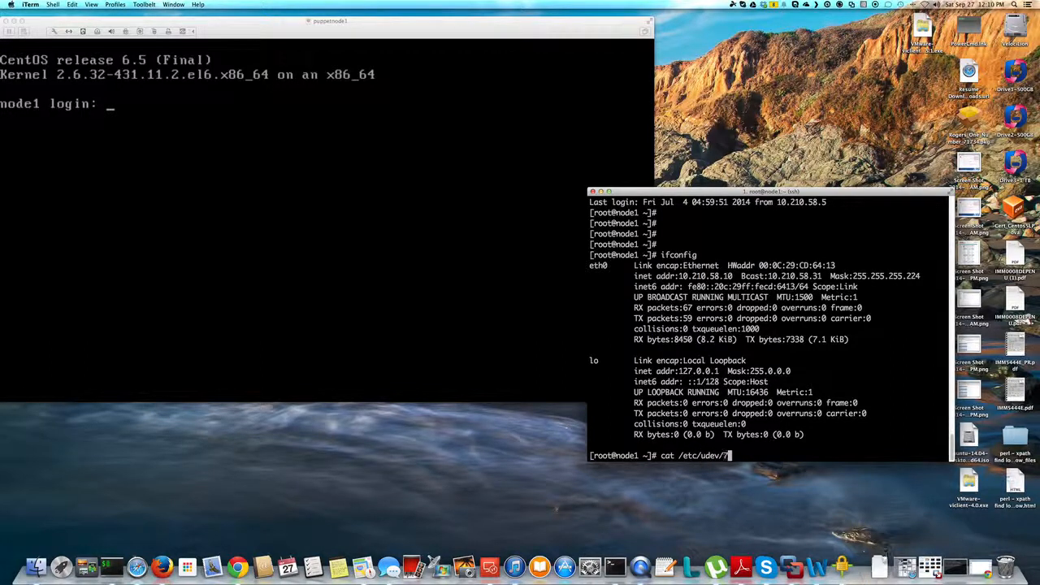
text(r)
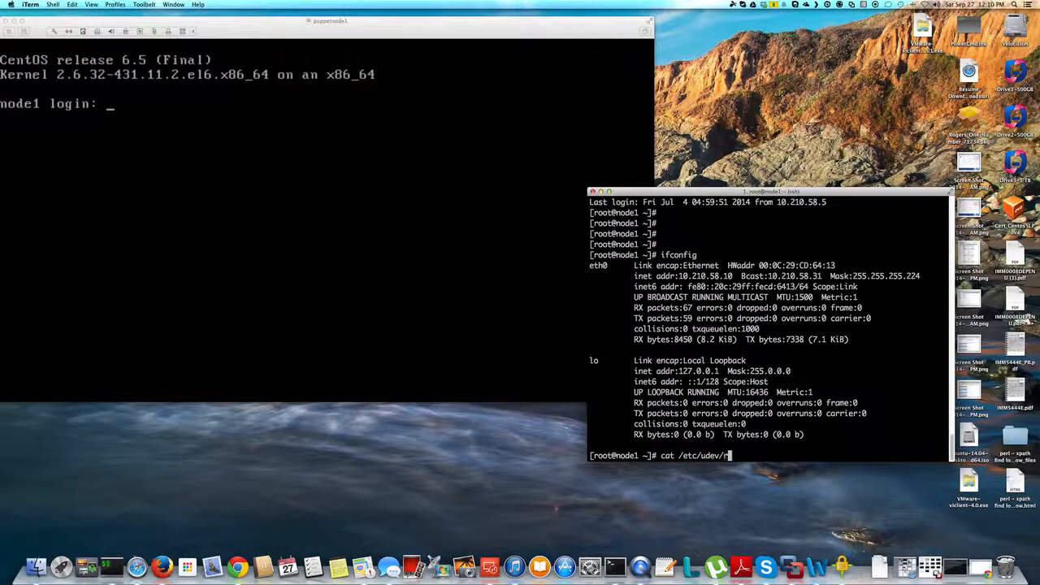
text(ules.d/70-persistent-cd.rules)
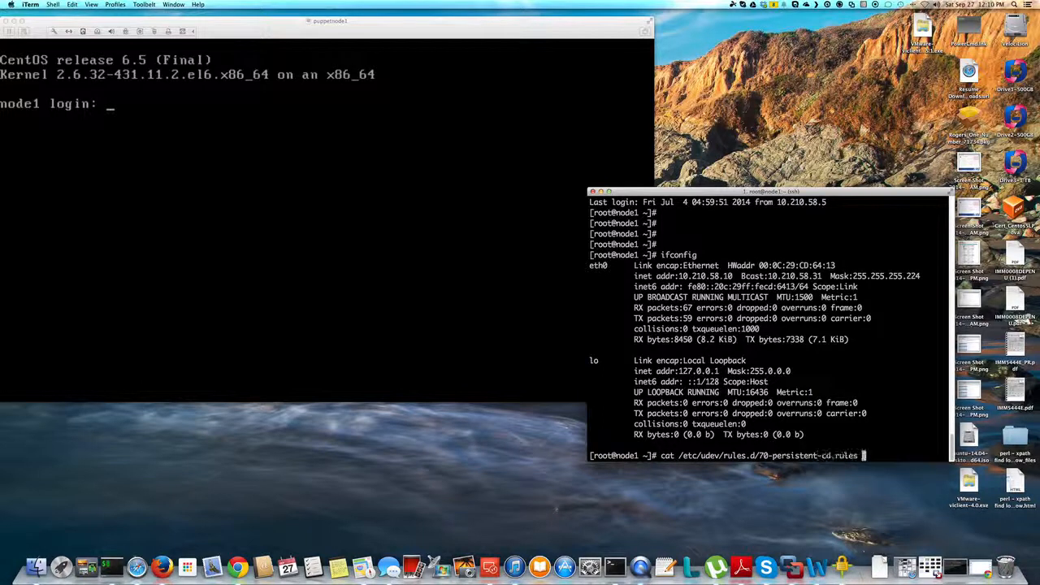
key(BackSpace)
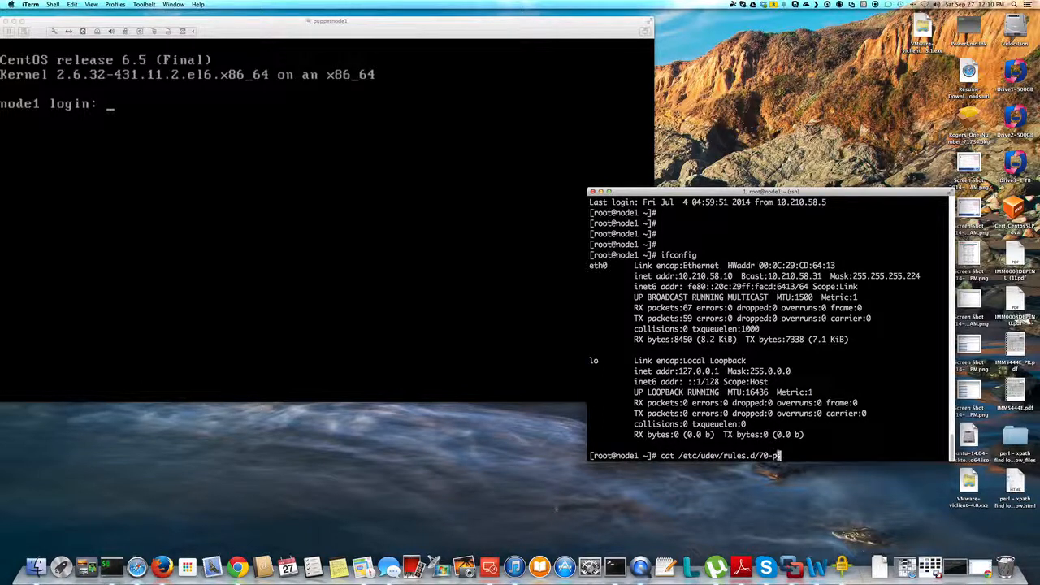